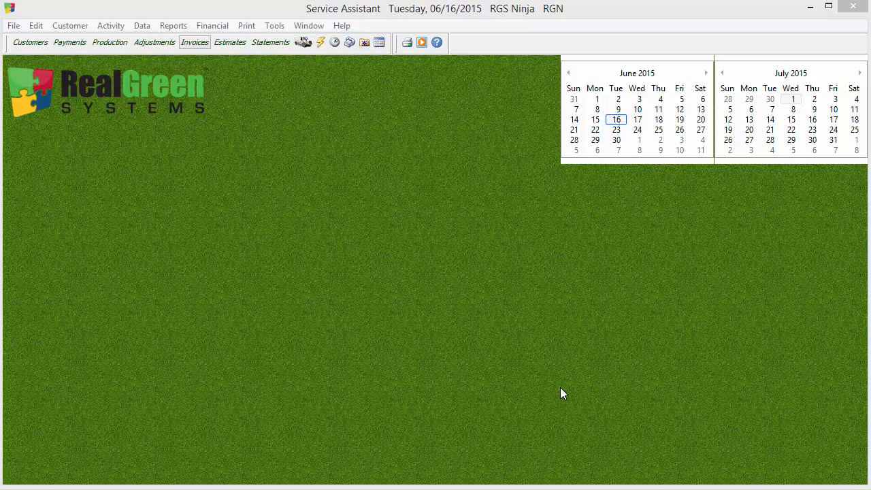
mouse_move(380, 325)
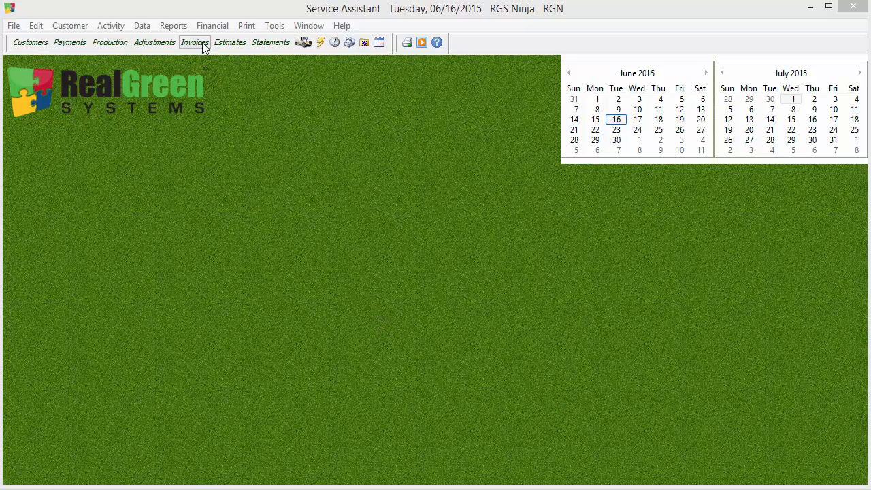
Open Invoices and cycle the services list through Program, Special, Both and SC.
click(194, 42)
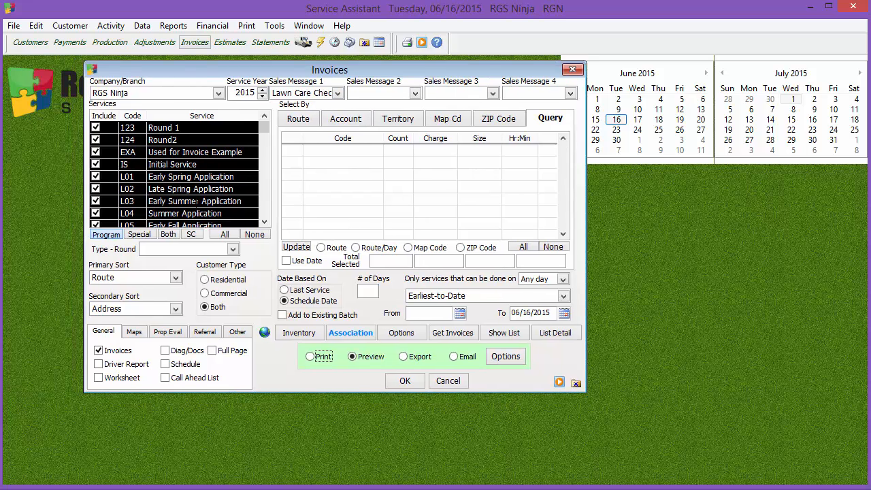
mouse_move(113, 235)
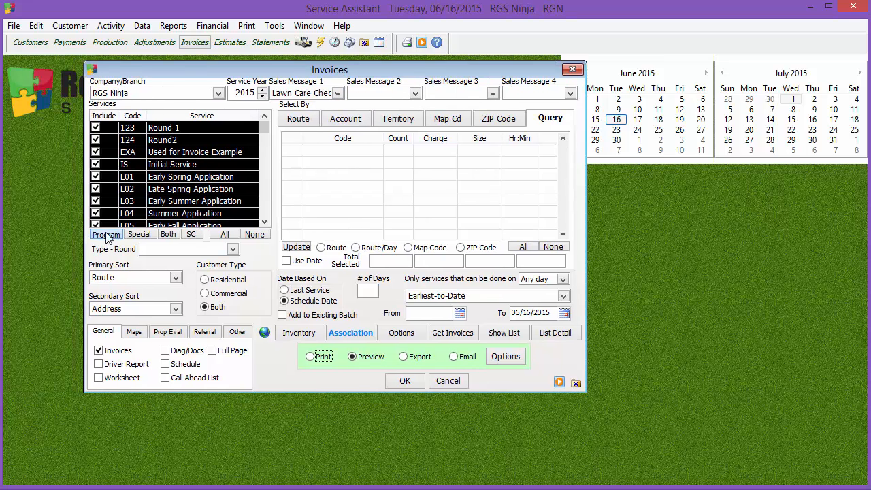
click(140, 234)
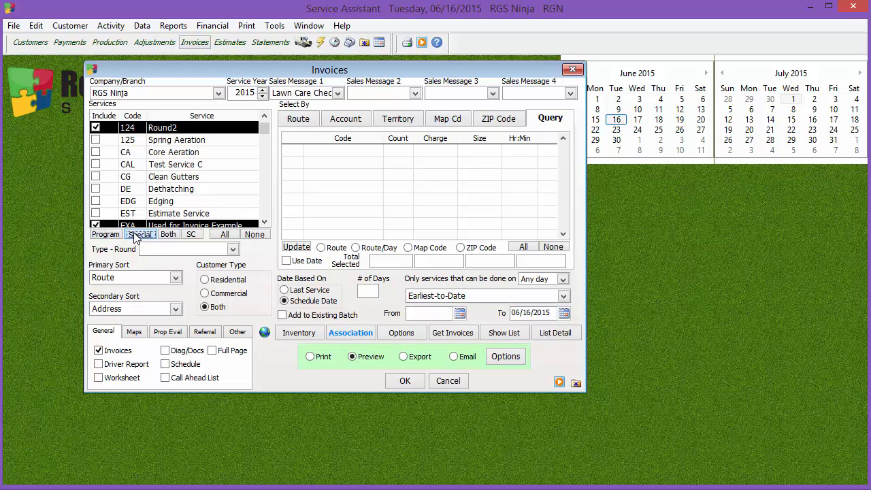
click(168, 234)
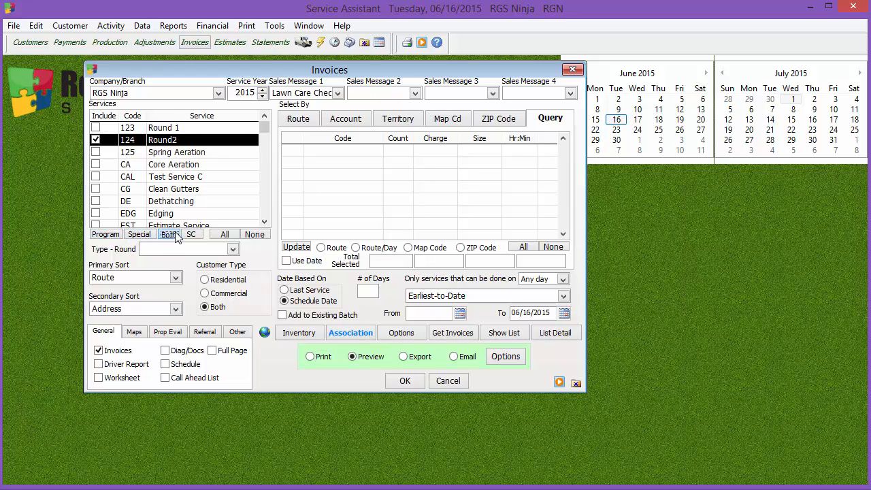
click(191, 234)
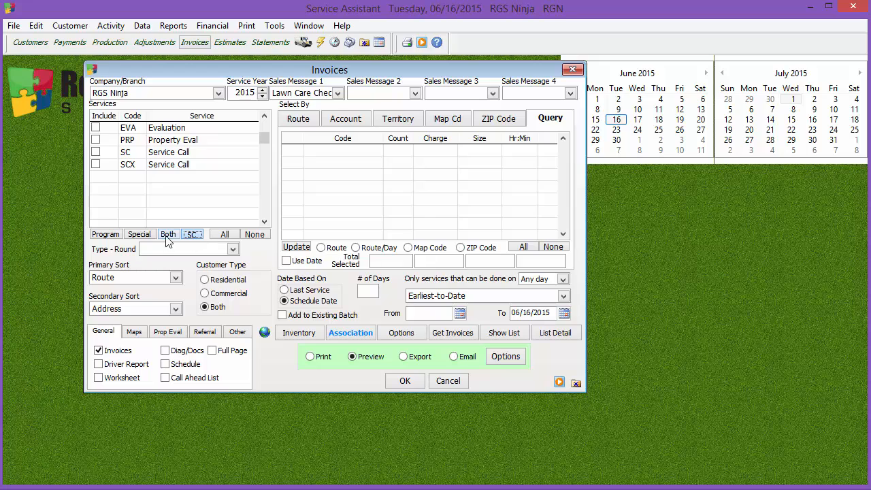
click(224, 234)
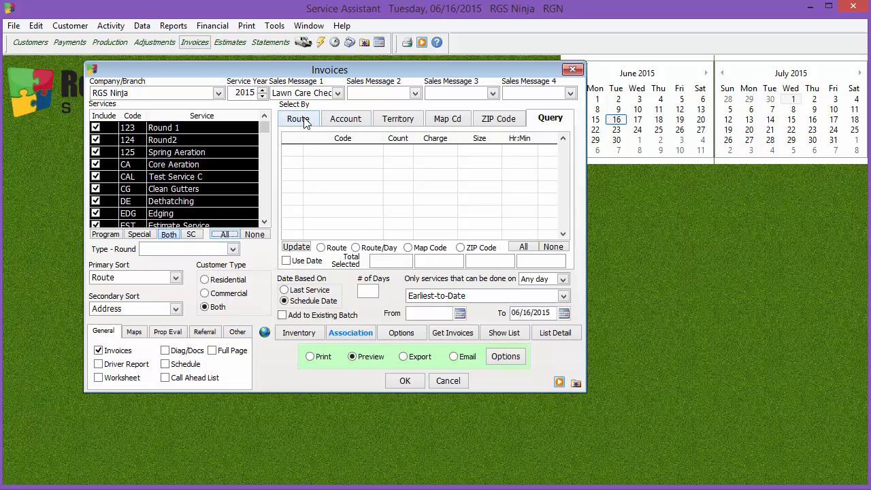
Review Account, Territory, Map Cd and ZIP Code selections, then show Query route totals.
click(349, 118)
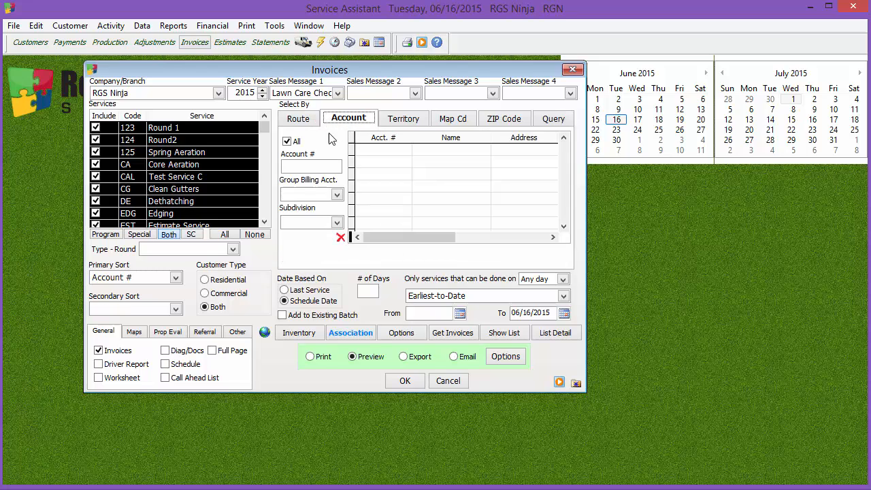
click(287, 141)
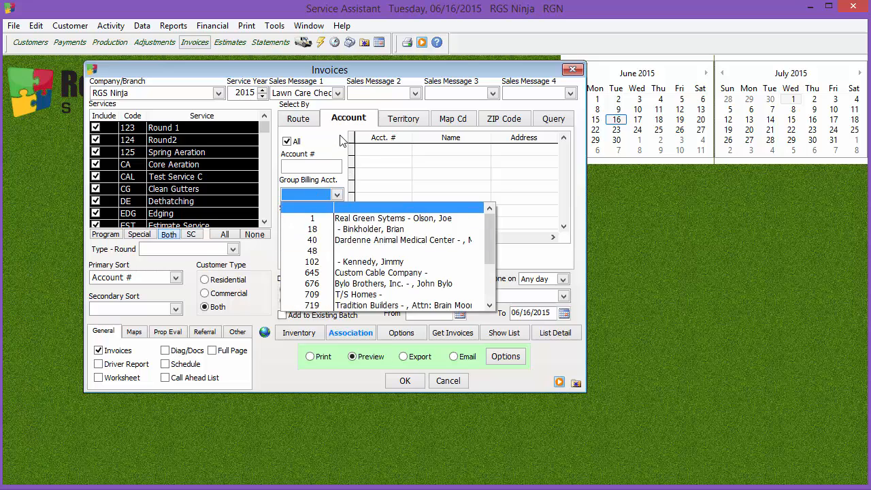
click(401, 119)
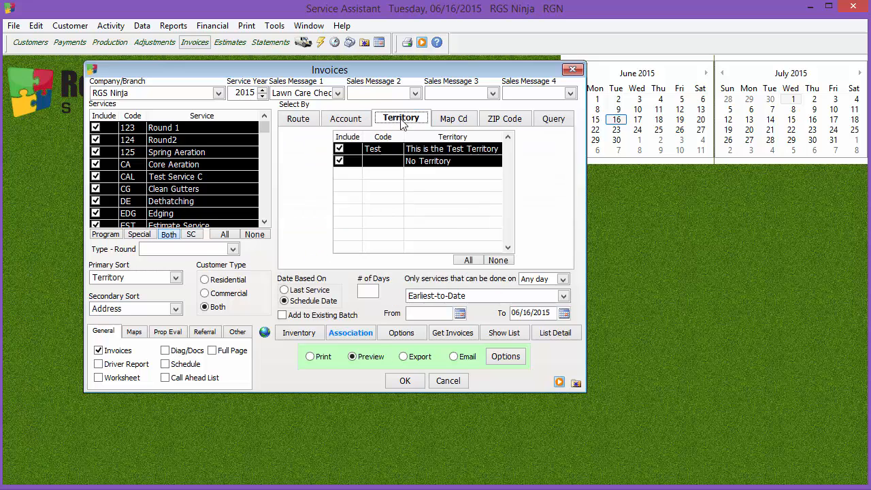
click(451, 118)
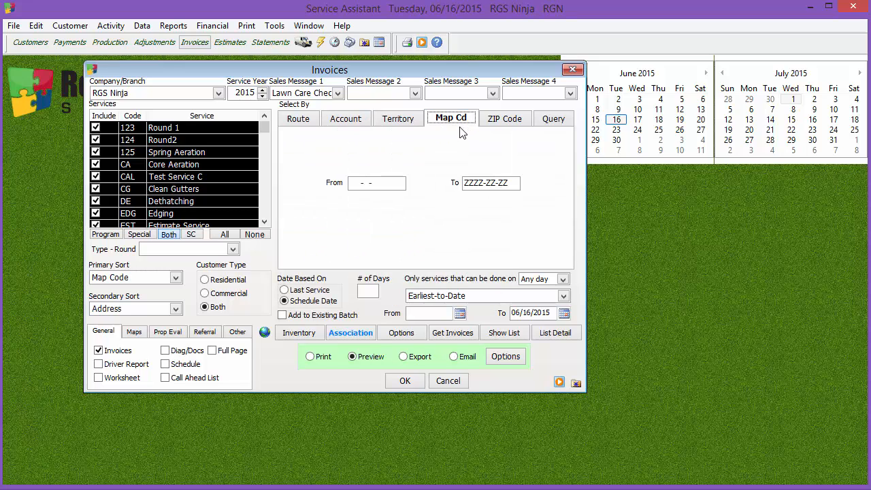
click(501, 118)
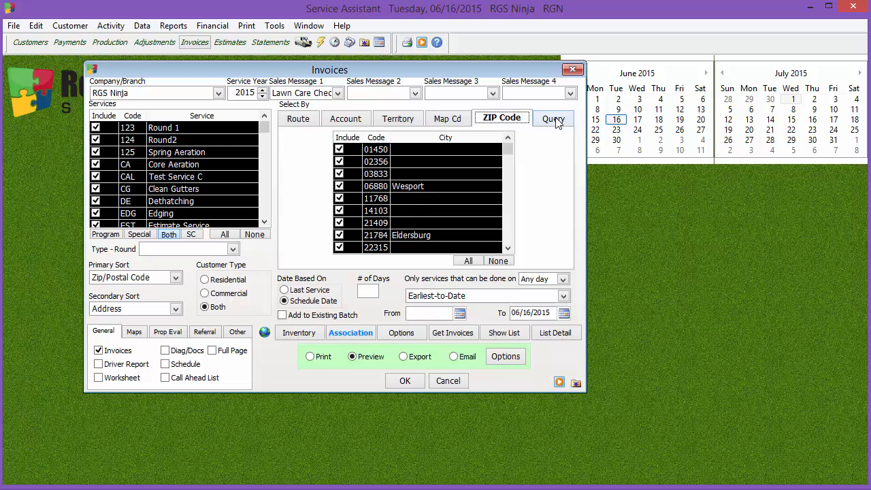
click(552, 118)
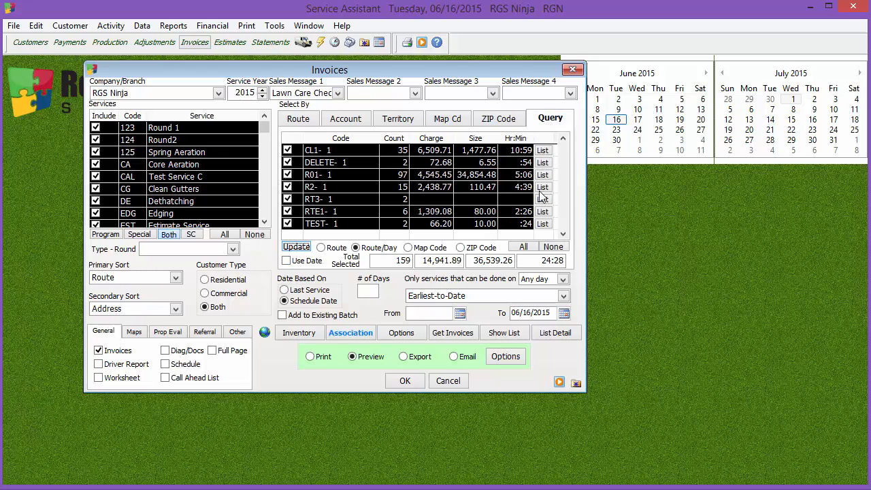
mouse_move(267, 155)
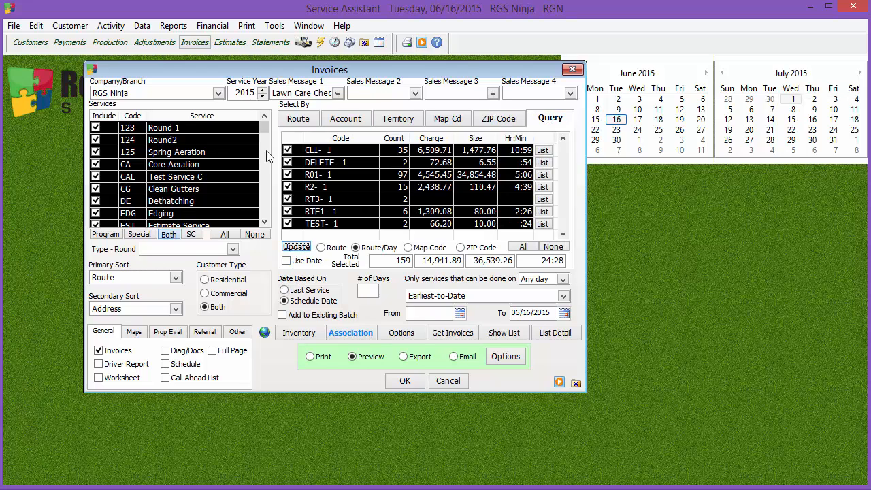
On the Route tab, keep Address as secondary sort and include both customer types.
click(298, 118)
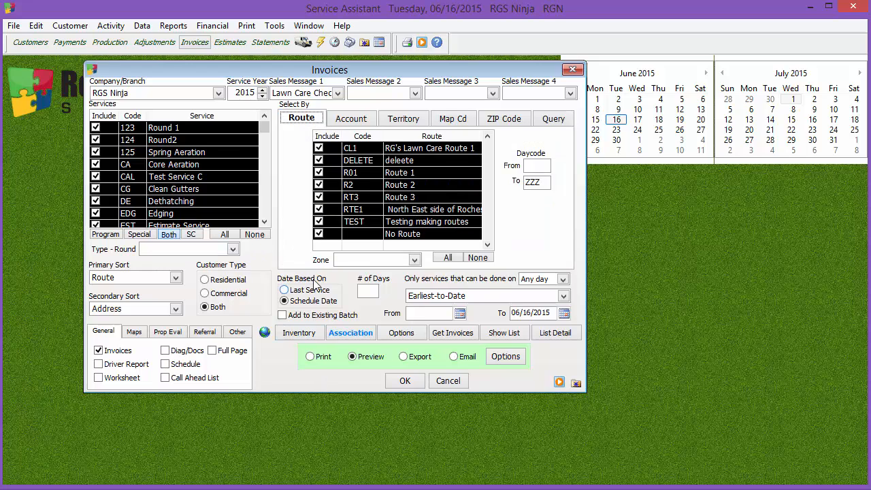
click(285, 289)
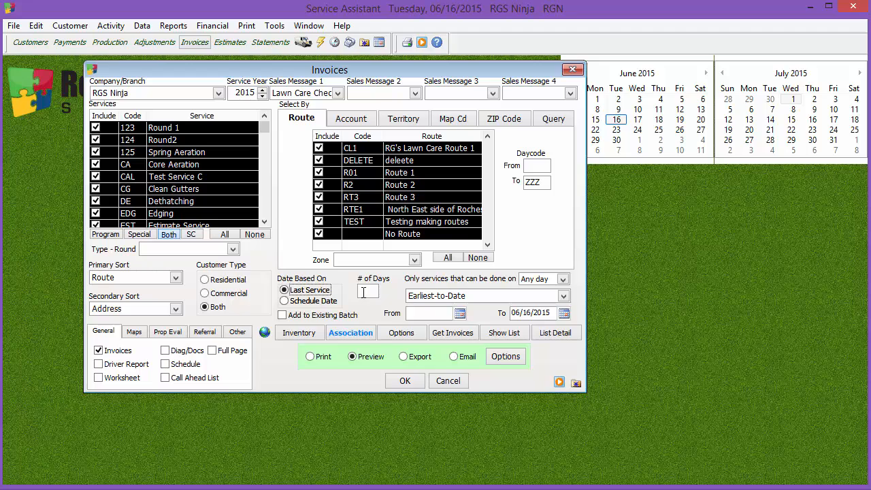
click(284, 301)
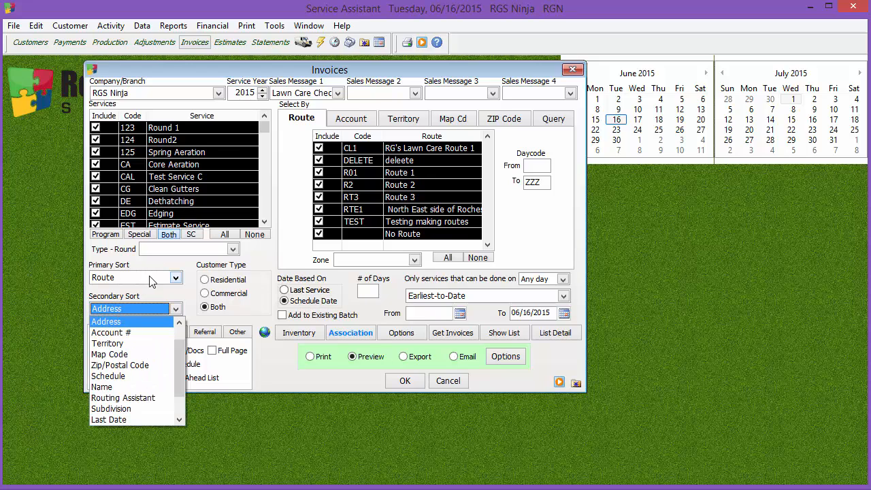
click(106, 308)
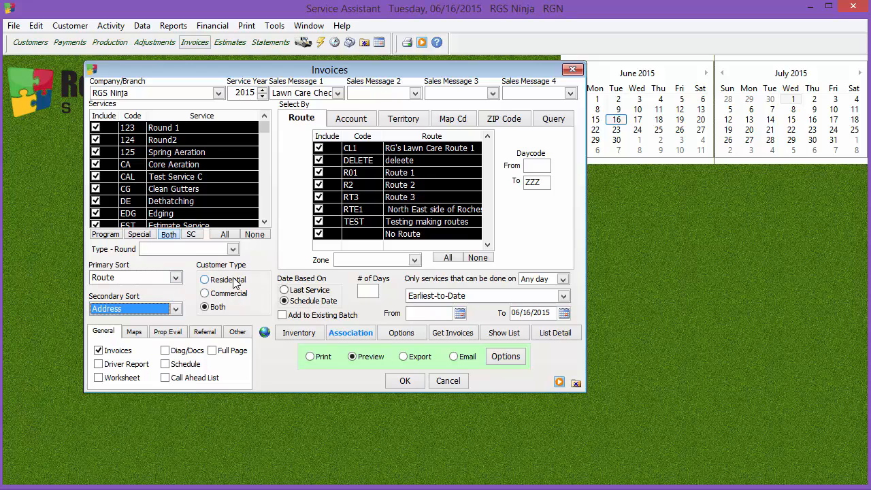
click(204, 293)
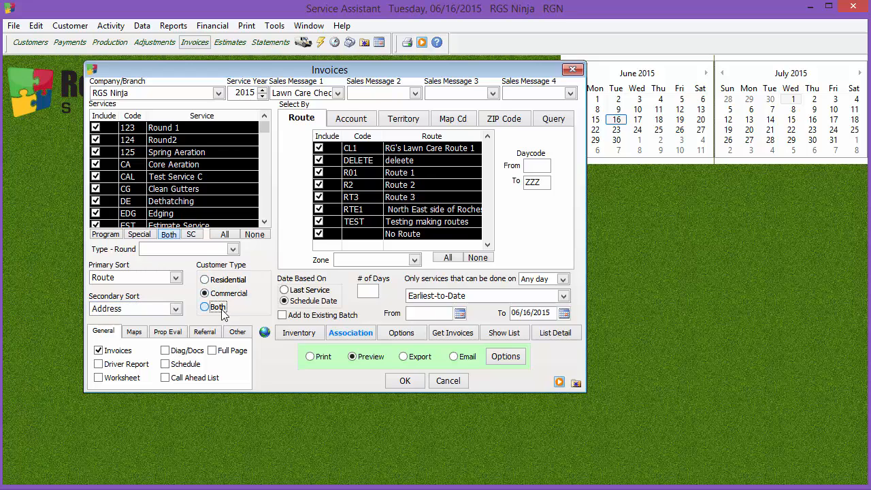
click(204, 306)
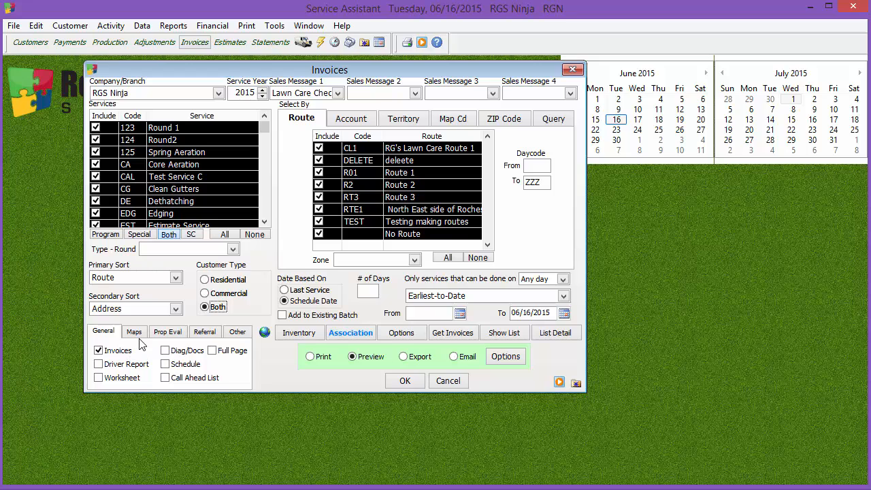
Browse Maps, Prop Eval, Referral and Other options, choosing Custom NN as info/upsell letter.
click(134, 332)
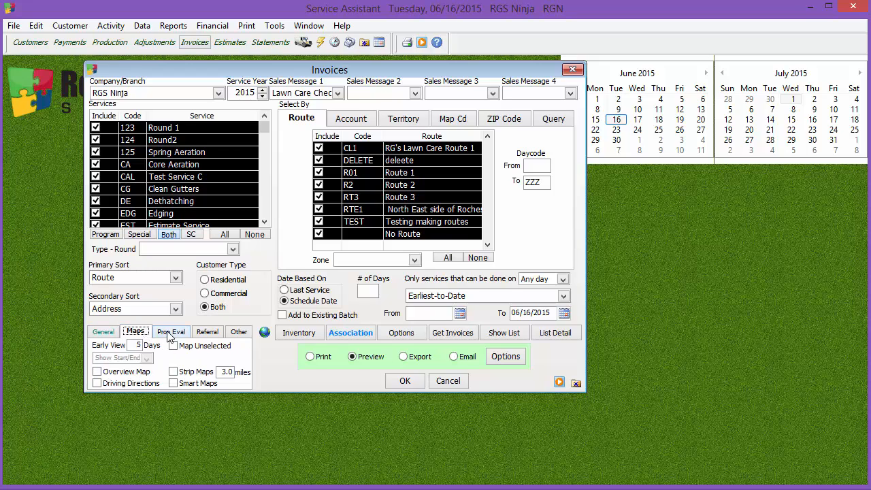
click(170, 331)
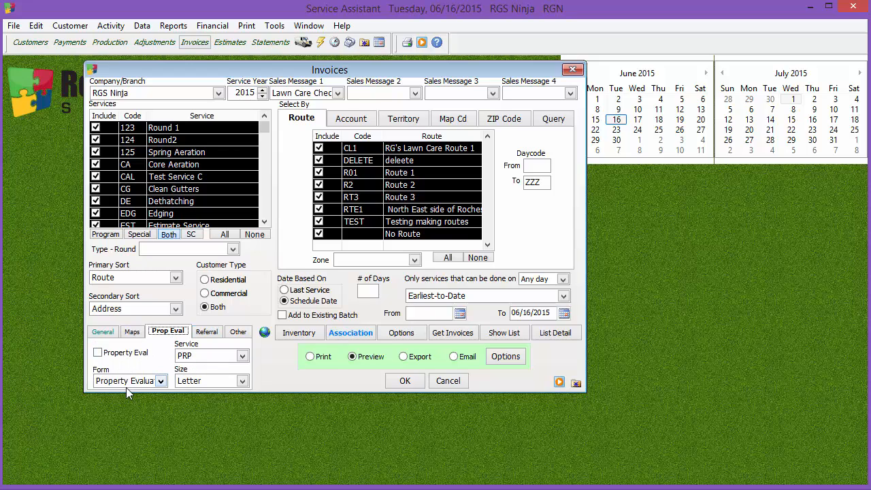
click(205, 331)
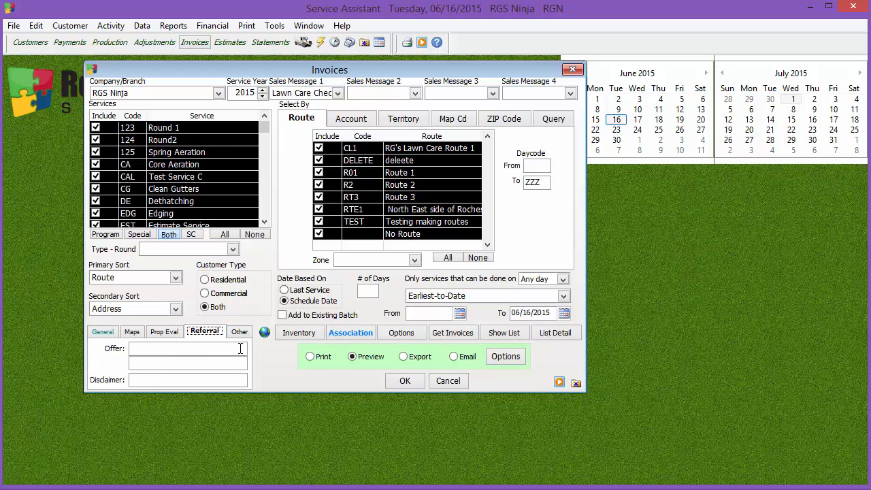
click(235, 331)
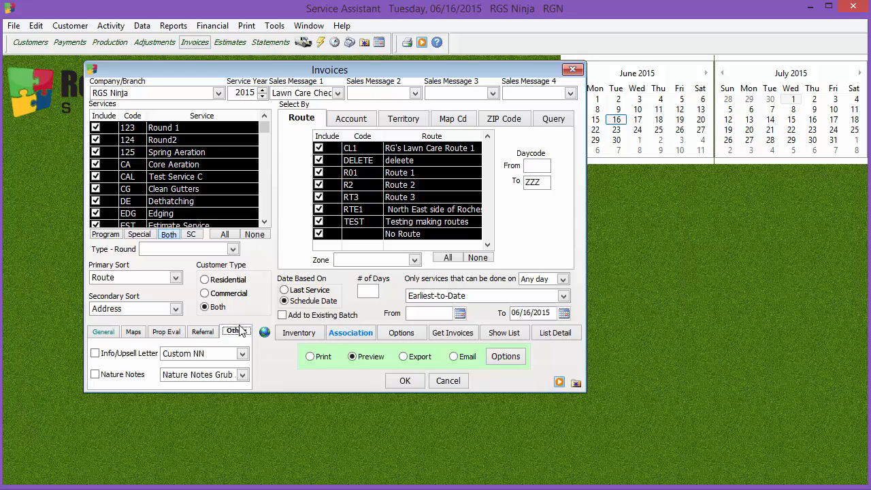
click(242, 353)
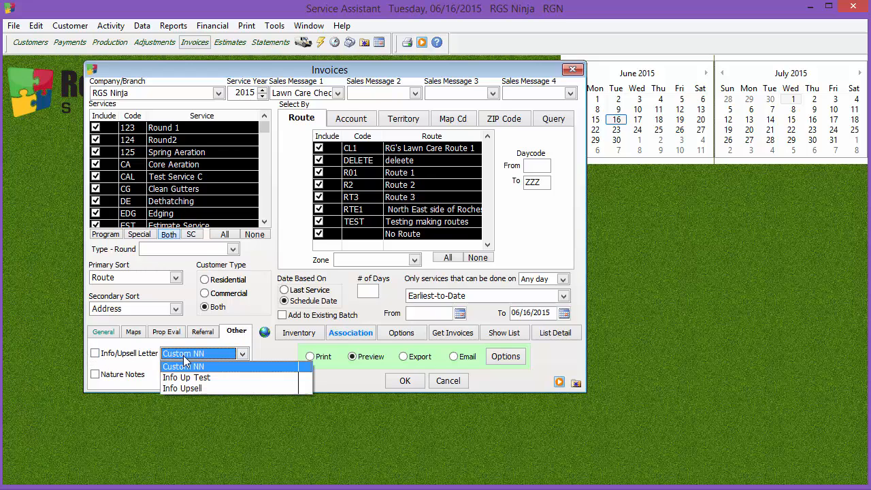
click(183, 366)
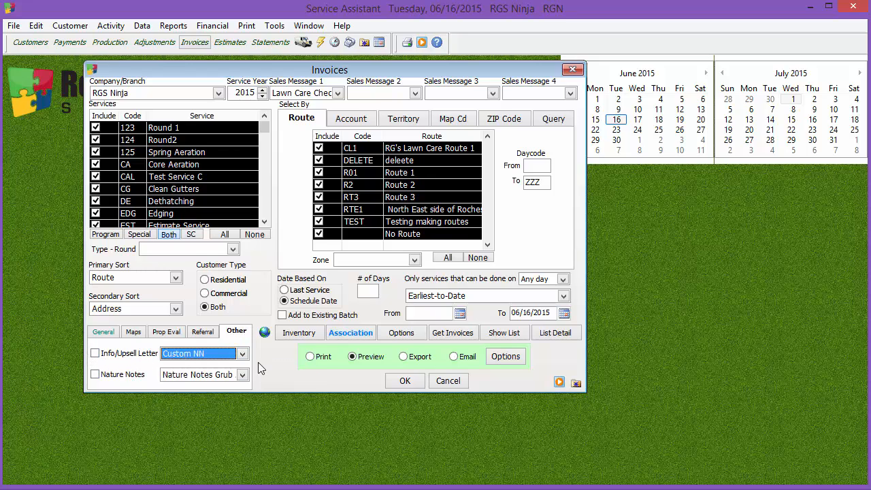
mouse_move(283, 353)
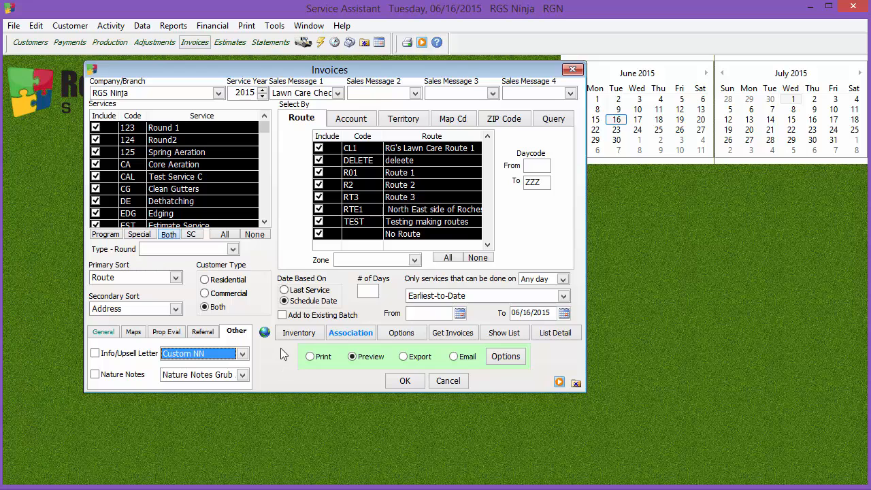
mouse_move(299, 333)
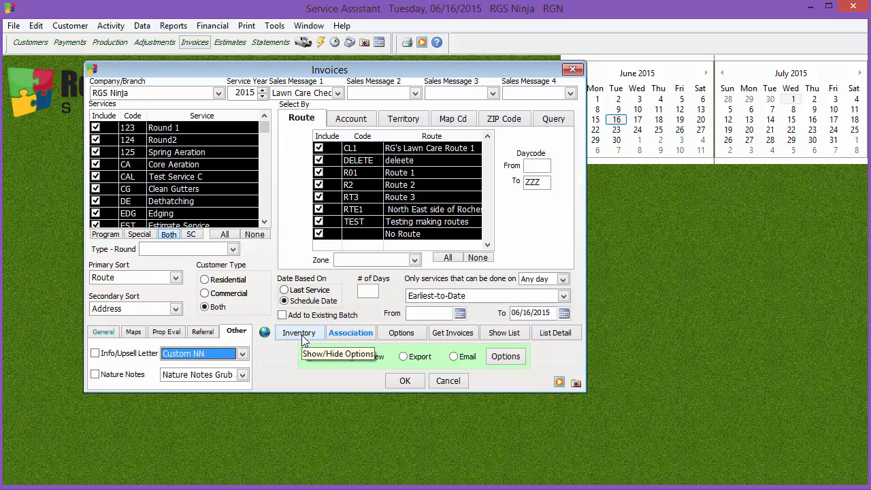
Set Association to customers with or without associated services, dated by schedule date.
click(350, 332)
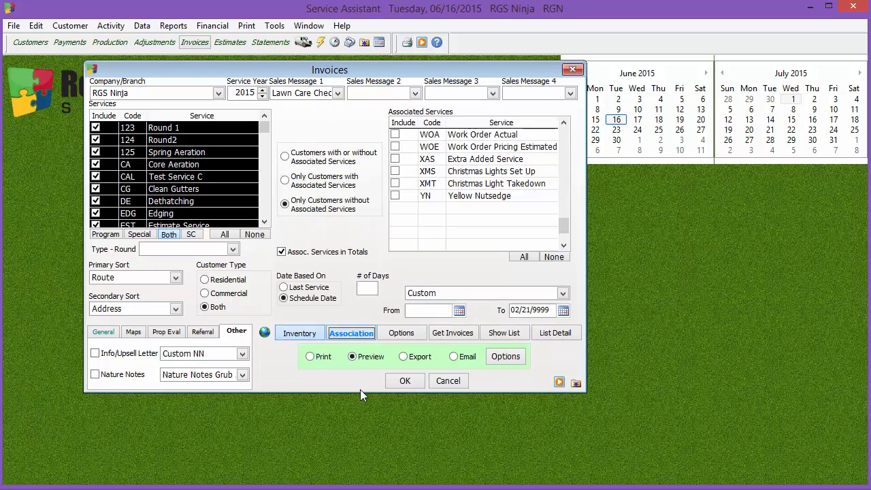
click(284, 156)
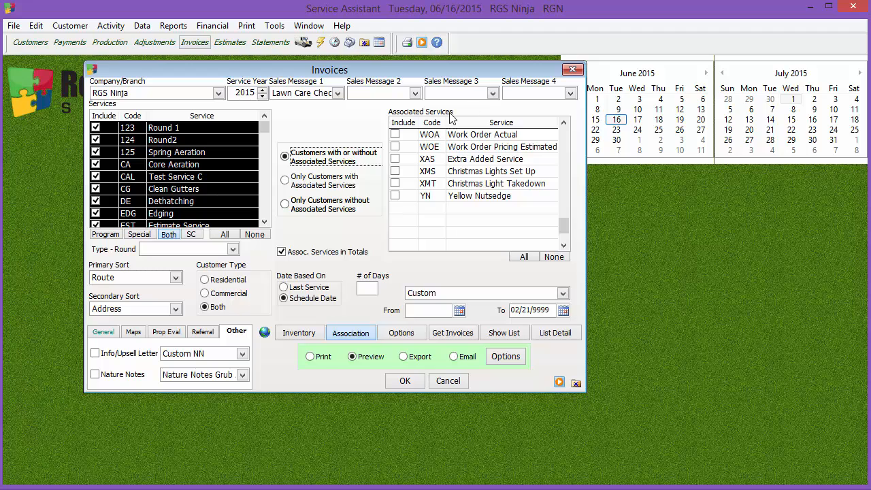
mouse_move(419, 190)
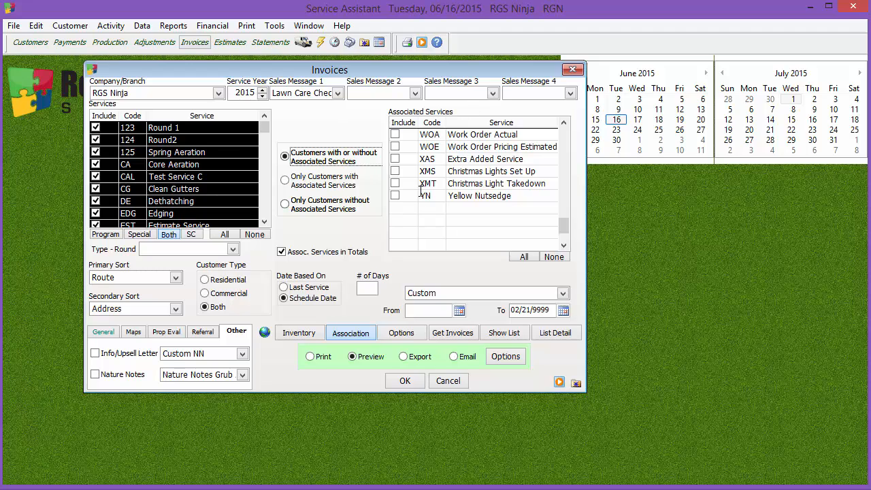
click(284, 179)
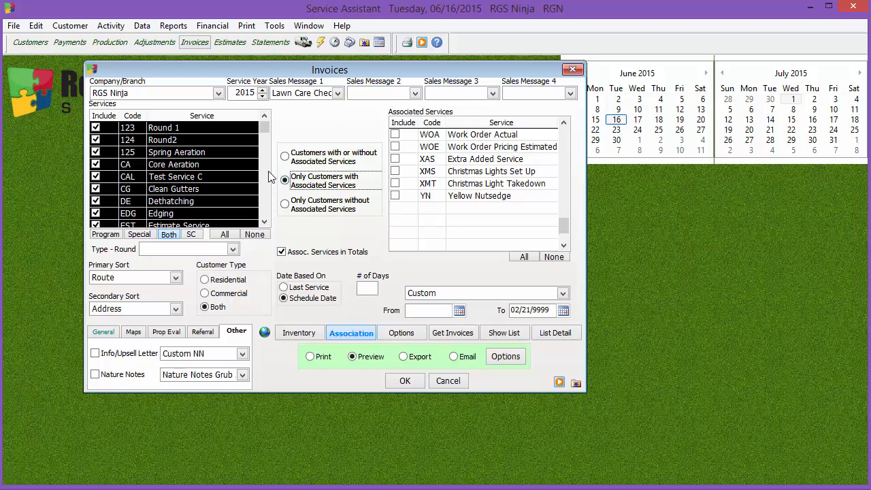
click(285, 204)
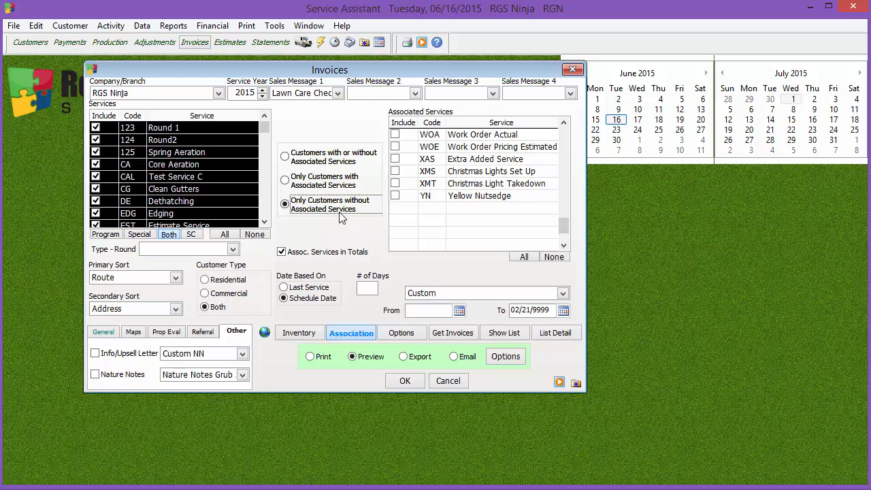
click(285, 155)
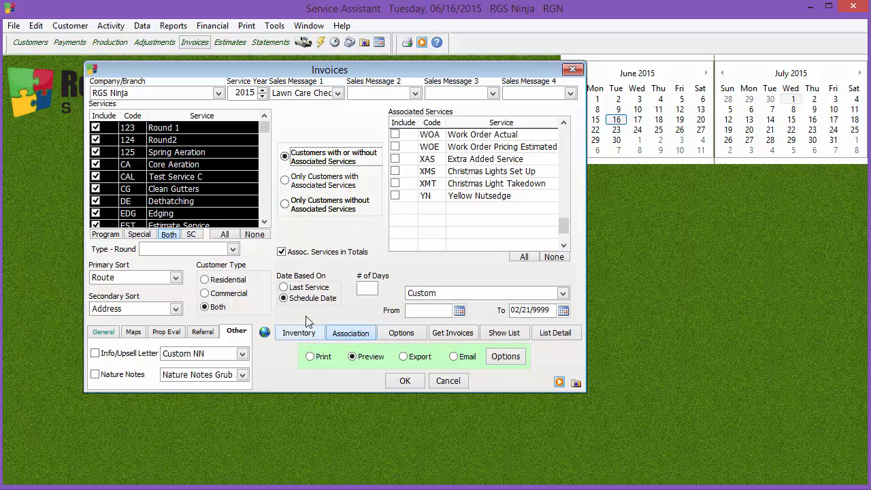
click(284, 286)
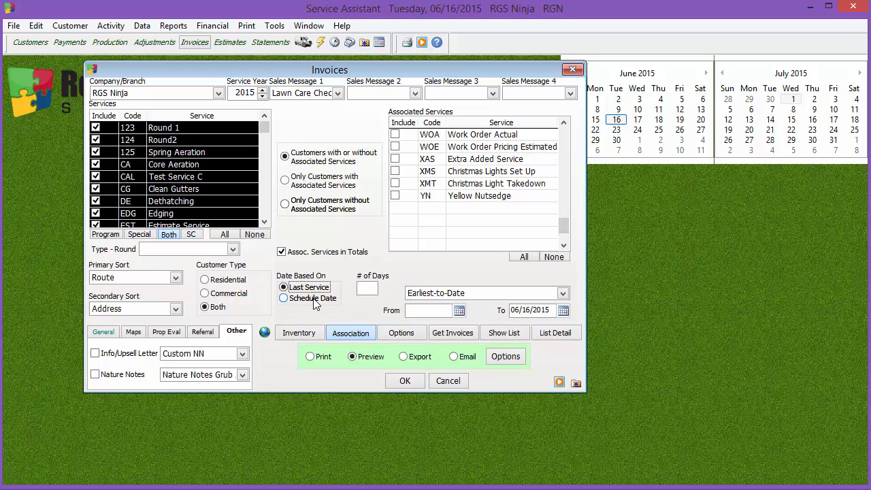
click(284, 298)
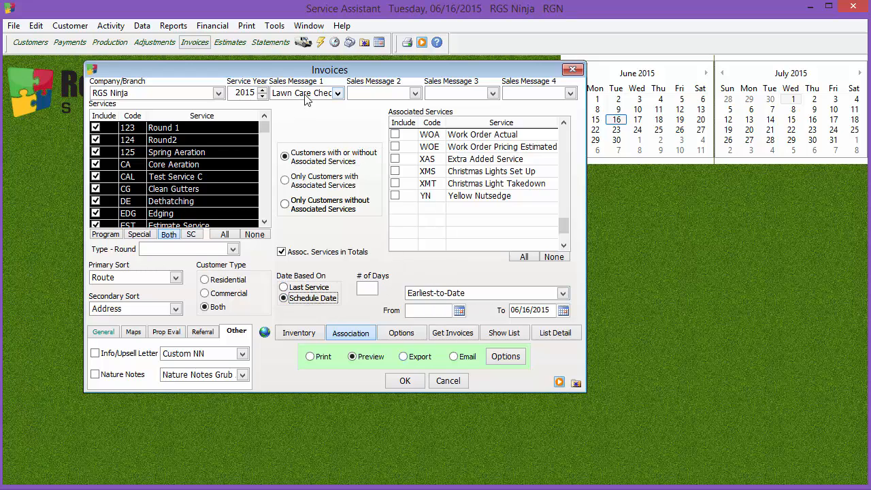
mouse_move(327, 100)
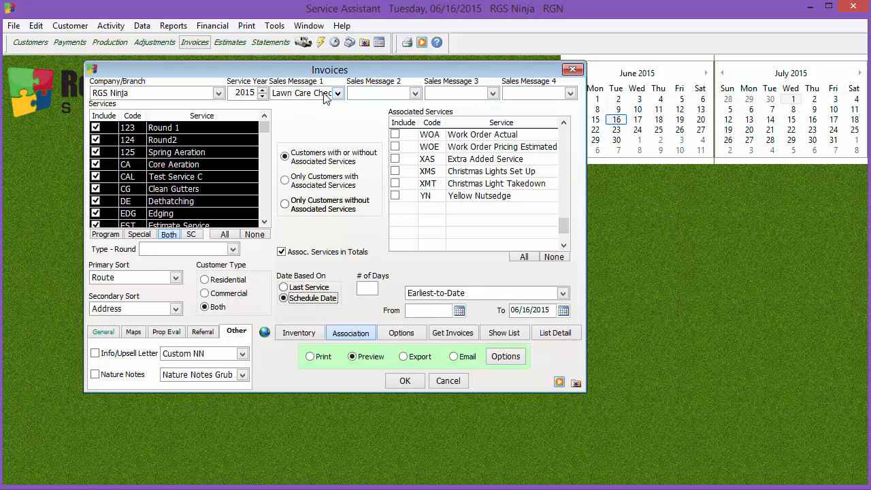
Choose Lime Applicaton as Sales Message 1.
click(338, 92)
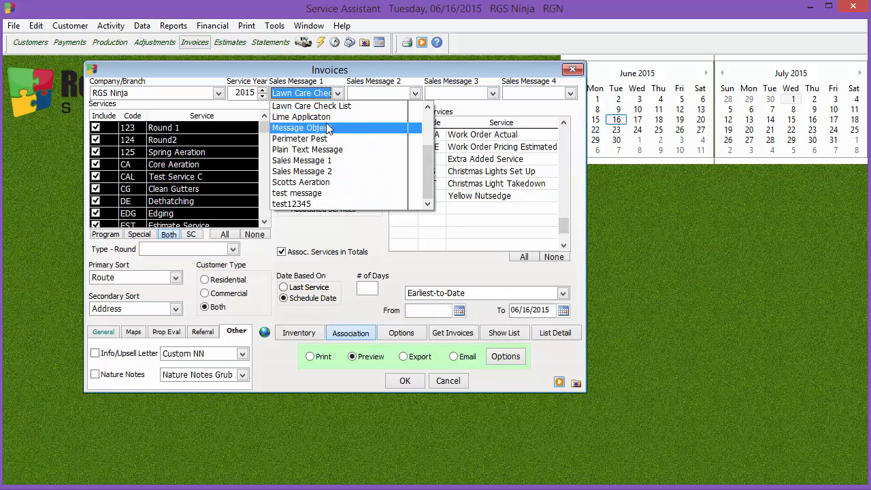
click(301, 116)
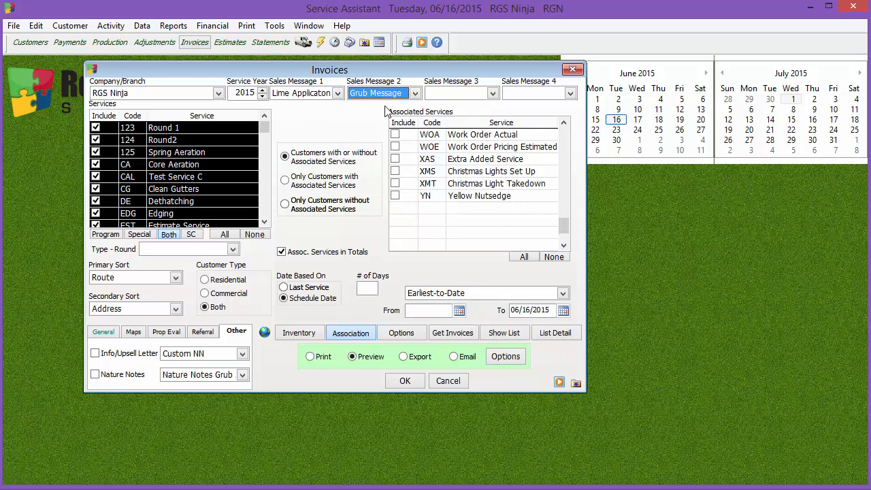
mouse_move(551, 112)
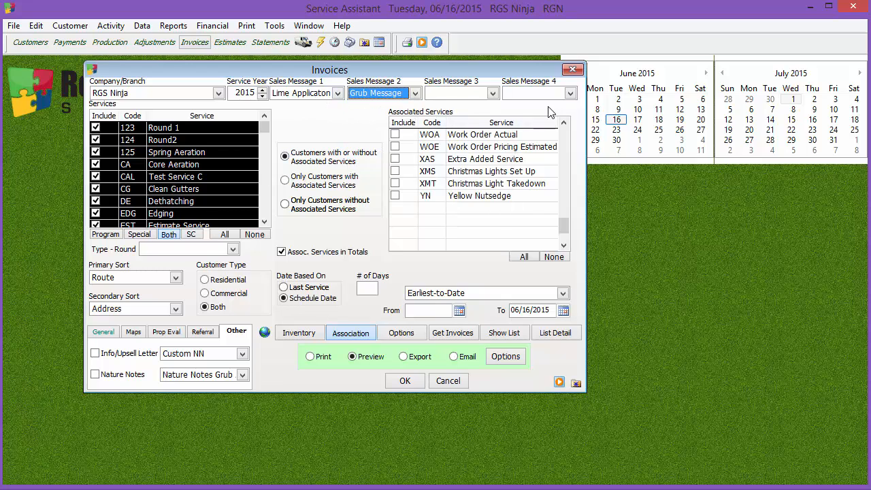
mouse_move(354, 241)
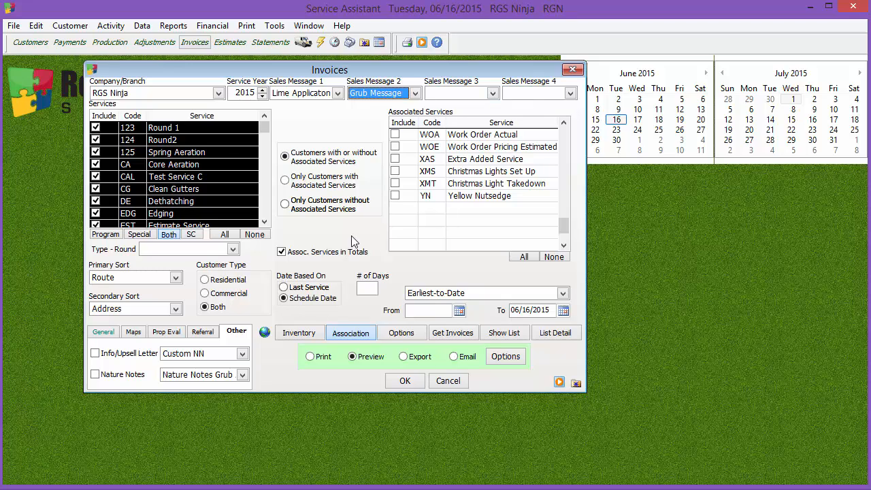
mouse_move(363, 224)
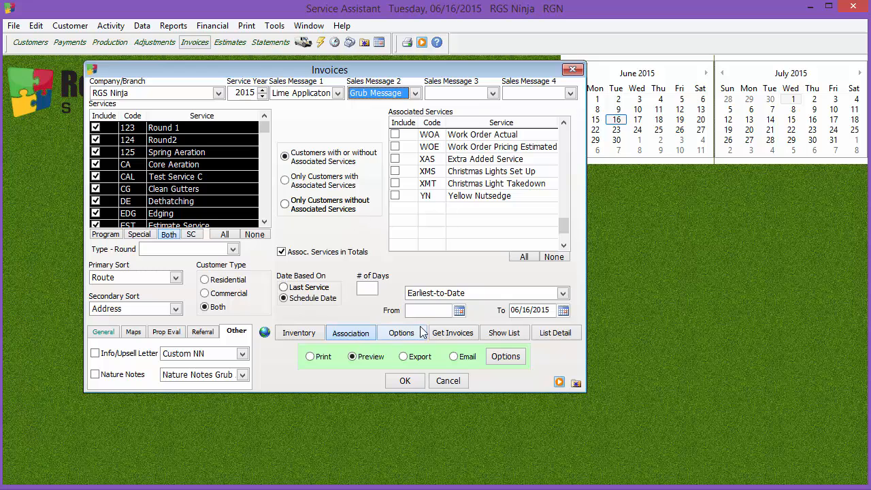
In Options, keep Print Products at Driver Copy and Format at Large Note Area.
click(402, 332)
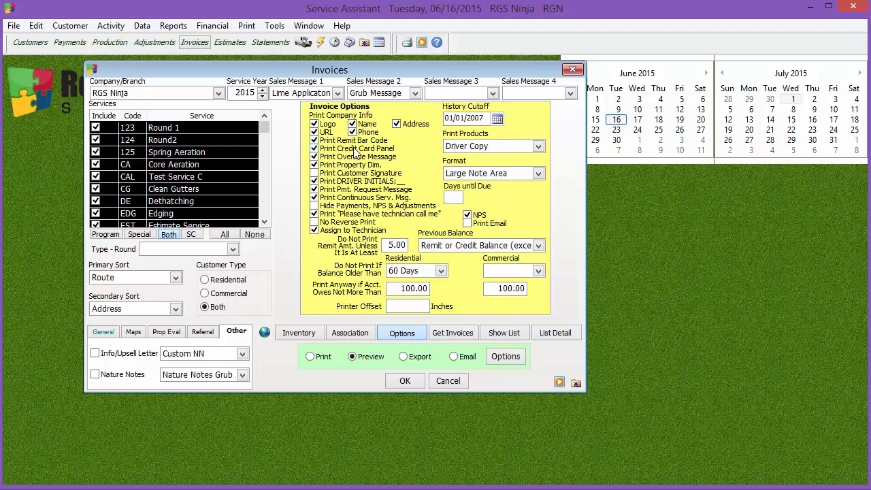
click(538, 145)
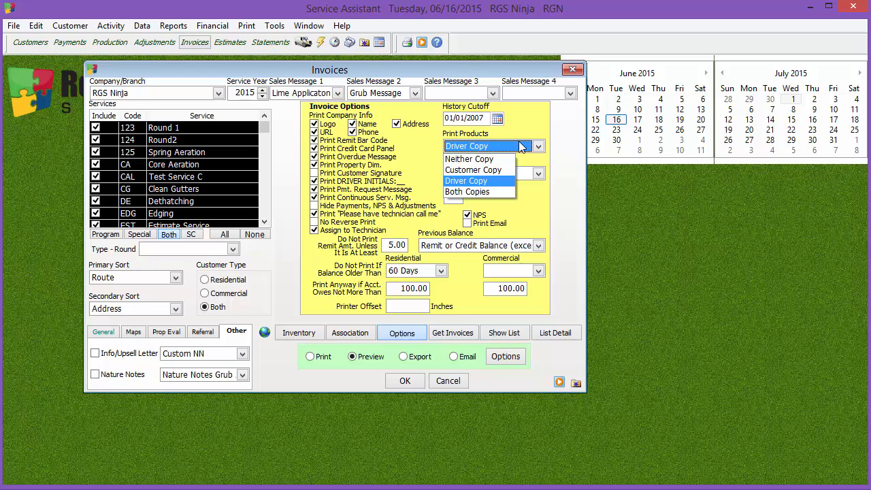
click(466, 181)
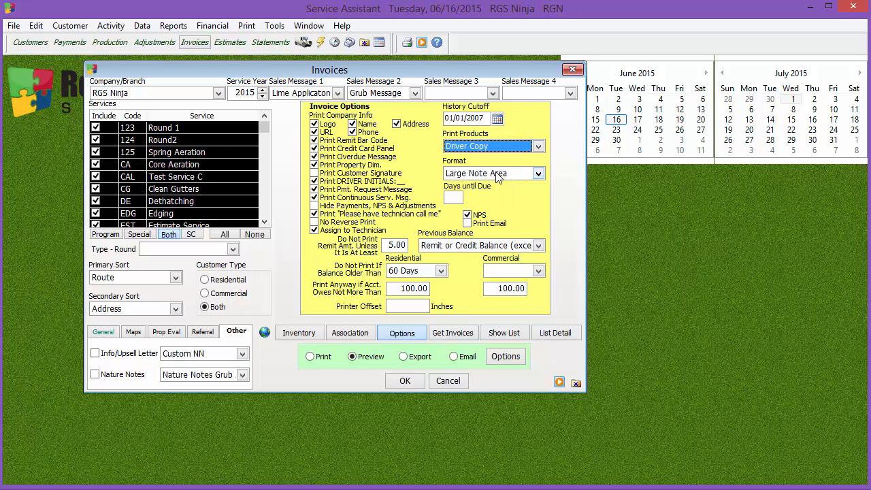
click(488, 173)
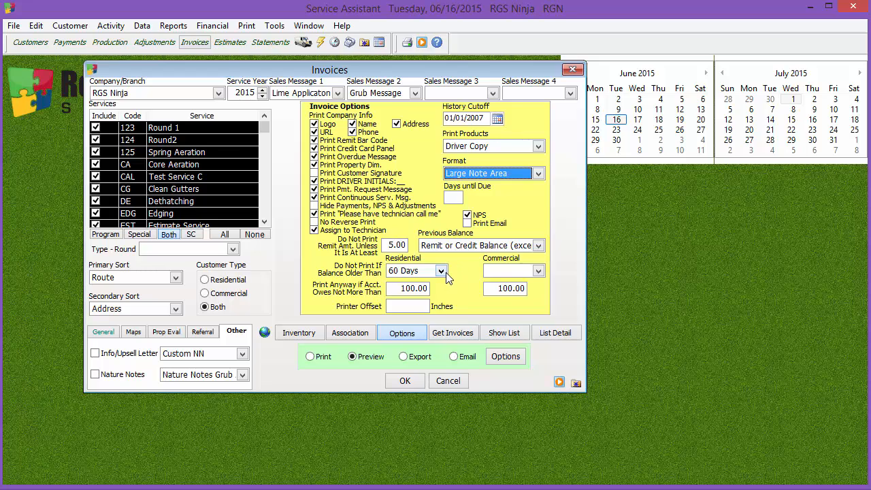
Set Previous Balance to remit balance excluding zero-price services.
click(538, 245)
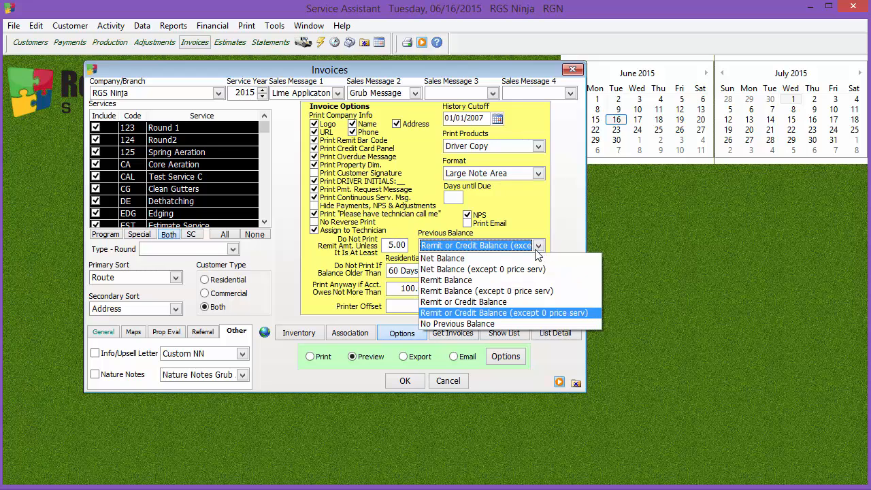
click(483, 268)
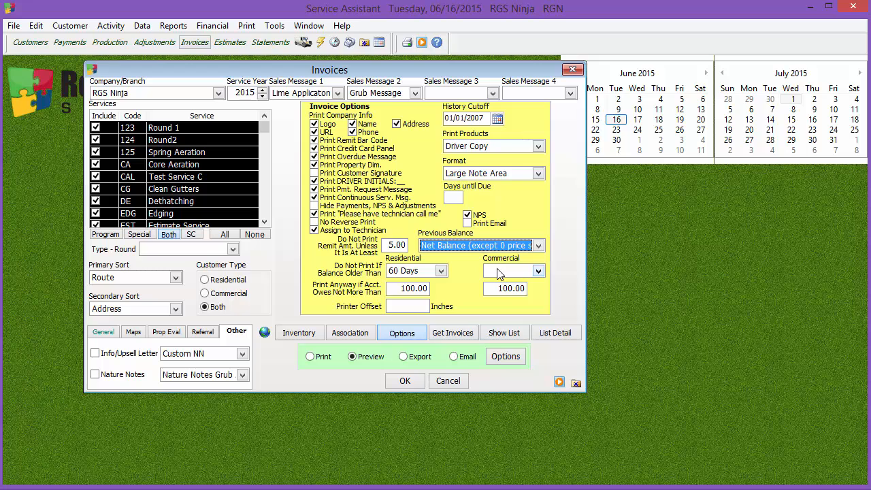
click(538, 244)
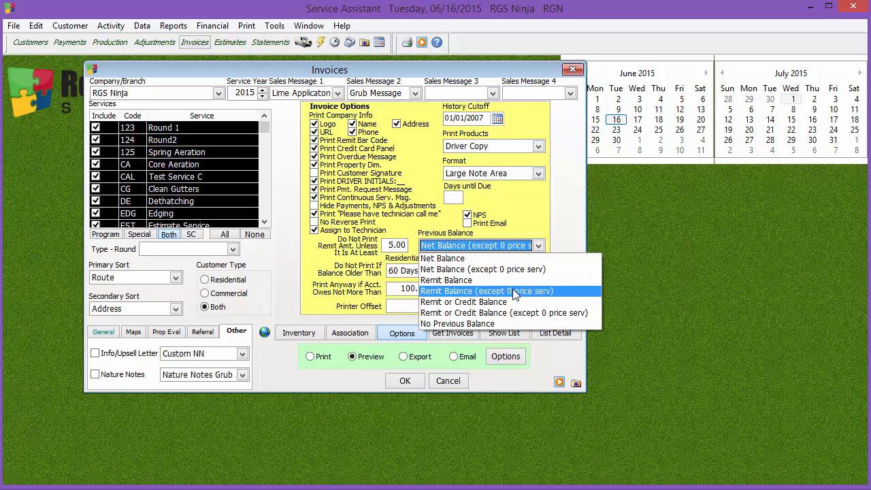
mouse_move(462, 301)
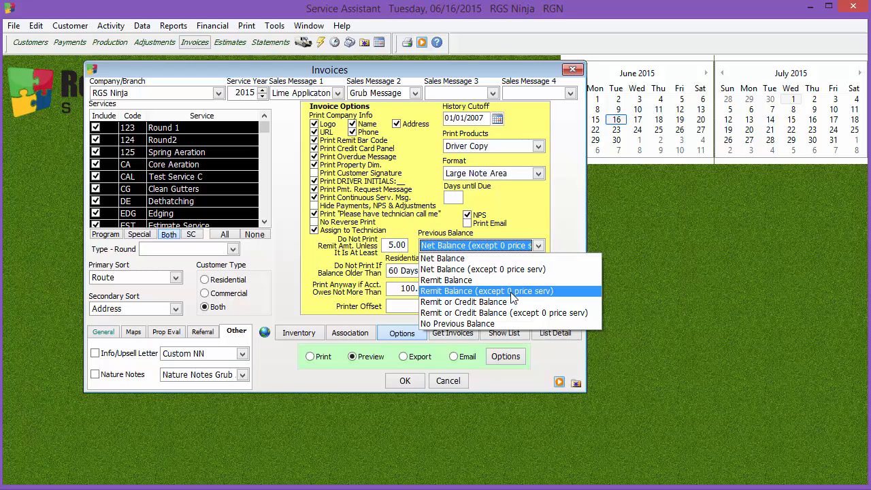
click(457, 323)
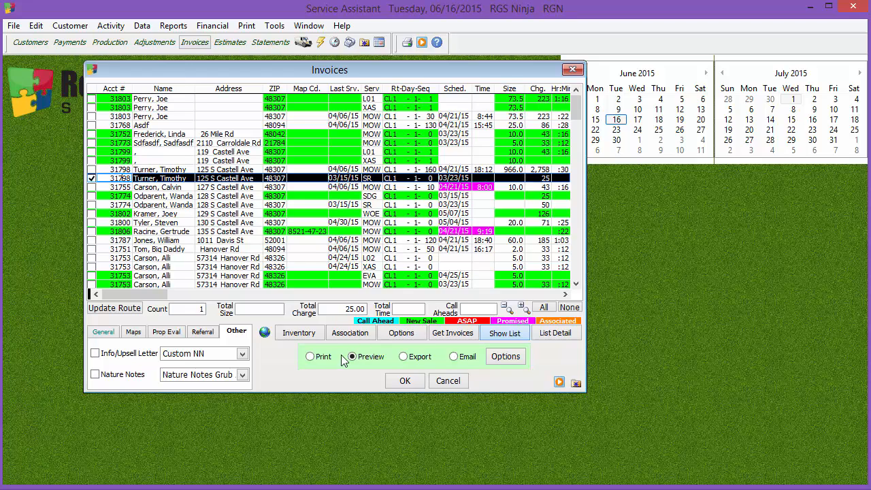
mouse_move(555, 332)
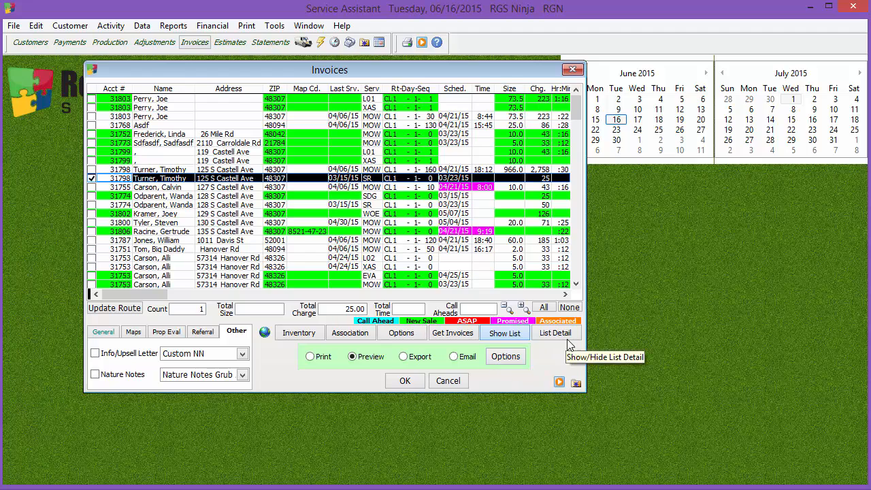